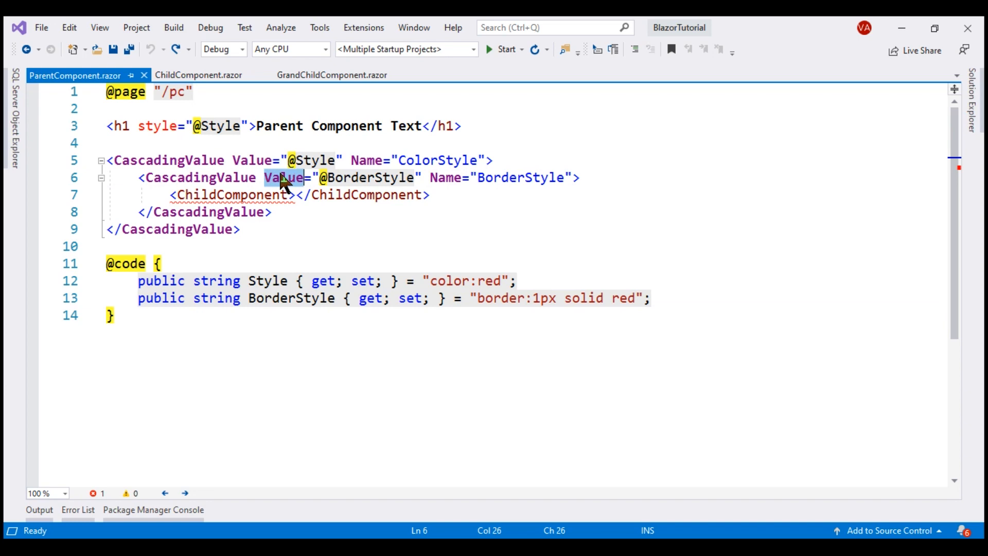
- Add a public int Counter property initialized to 0 in ParentComponent
{"action": "left_click", "coordinate": [653, 297]}
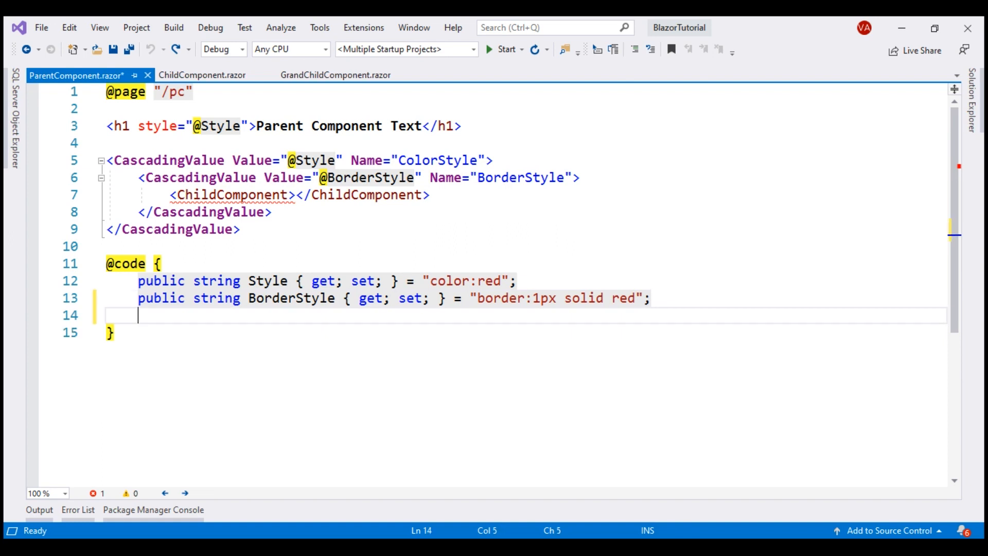
{"action": "type", "text": "public int Counter { get; set; } = 0;"}
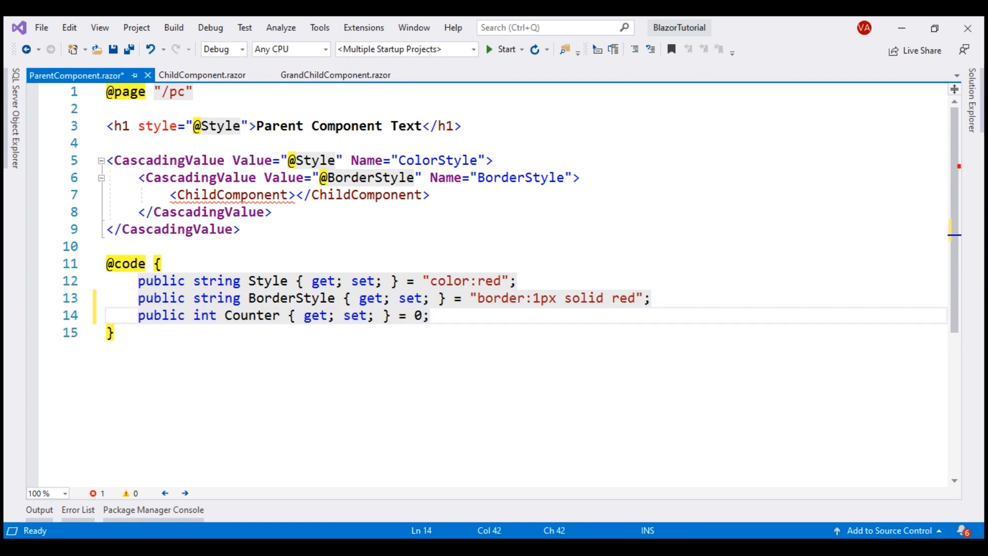
{"action": "left_click", "coordinate": [265, 315]}
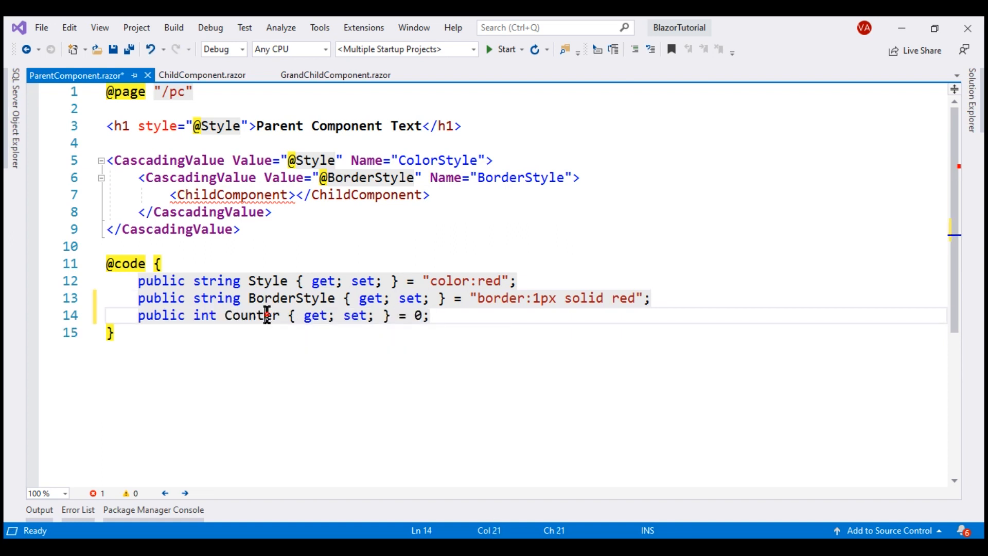
{"action": "double_click", "coordinate": [250, 315]}
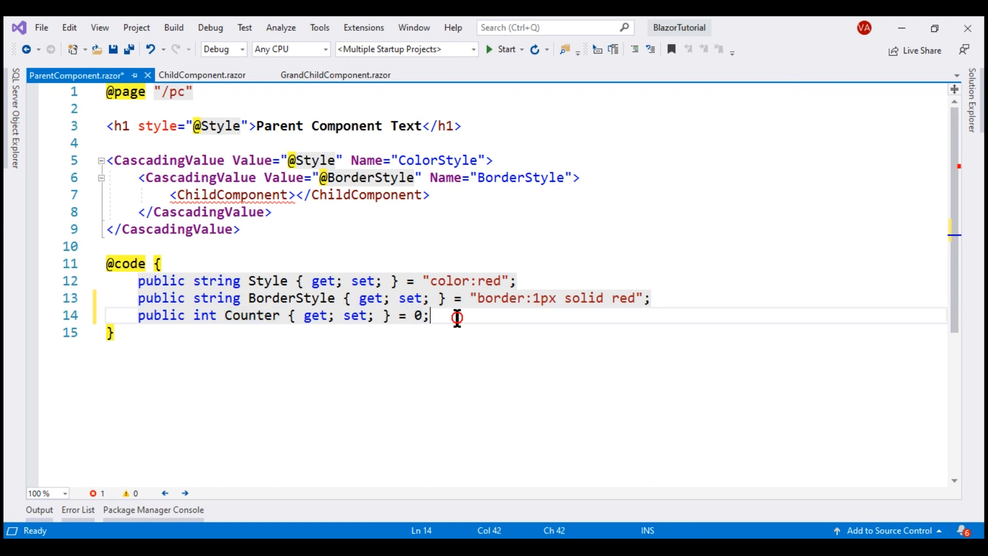
- Add a private void IncrementCounter() method below the Counter property
{"action": "key", "text": "Enter"}
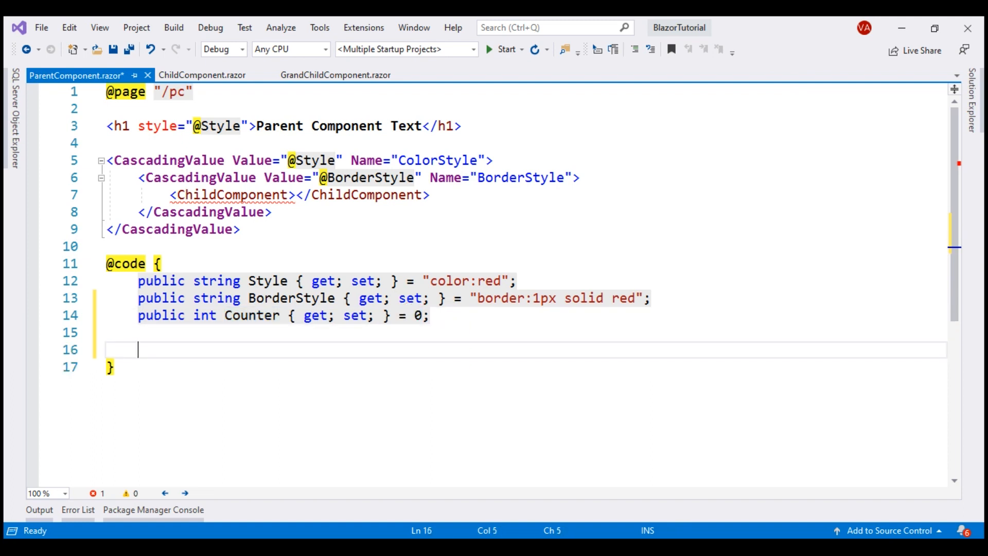
{"action": "type", "text": "private void IncrementCounter()"}
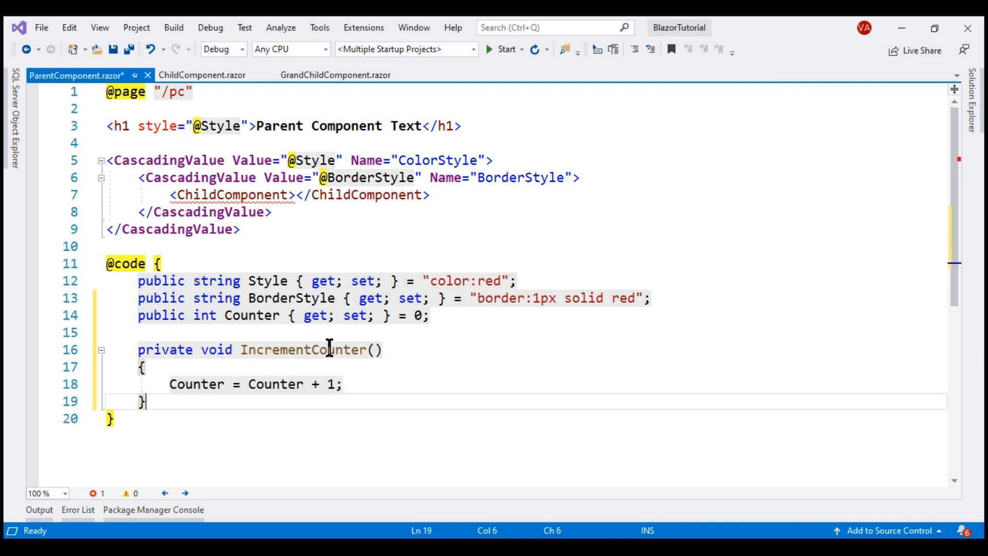
{"action": "double_click", "coordinate": [303, 349]}
{"action": "type", "text": "<button class=\"btn btn-primary\" @onclick=\"IncrementCounter\">"}
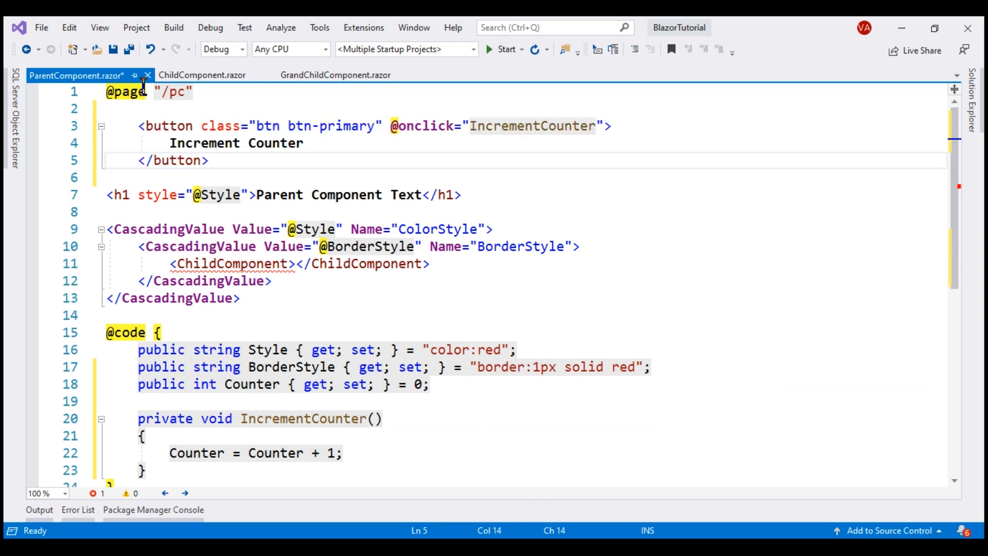
{"action": "left_click", "coordinate": [305, 143]}
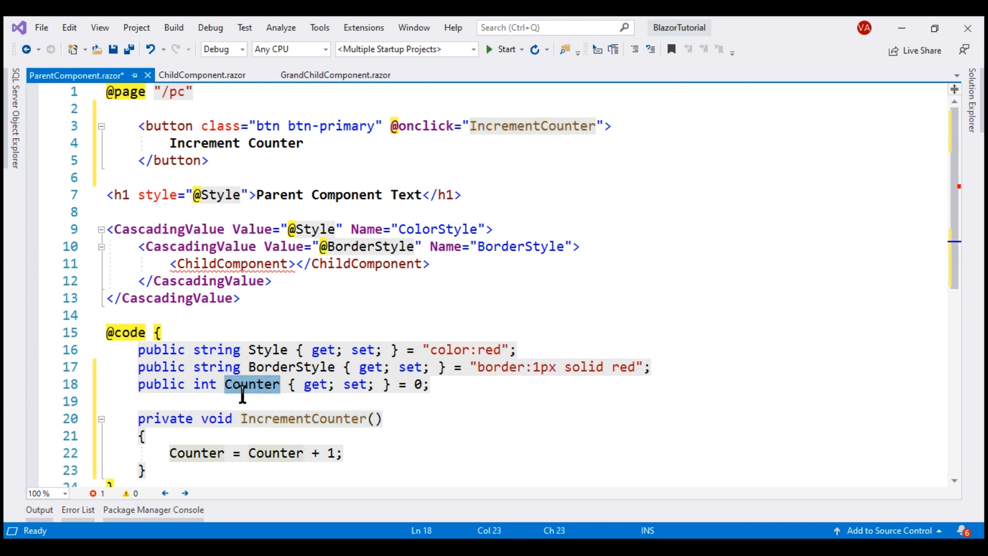
{"action": "mouse_move", "coordinate": [457, 240]}
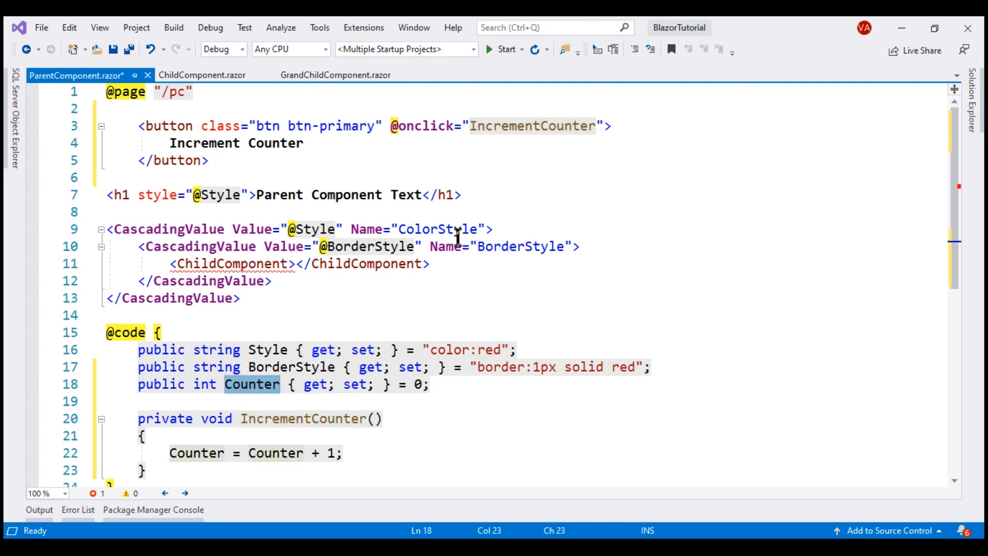
{"action": "left_click", "coordinate": [429, 194]}
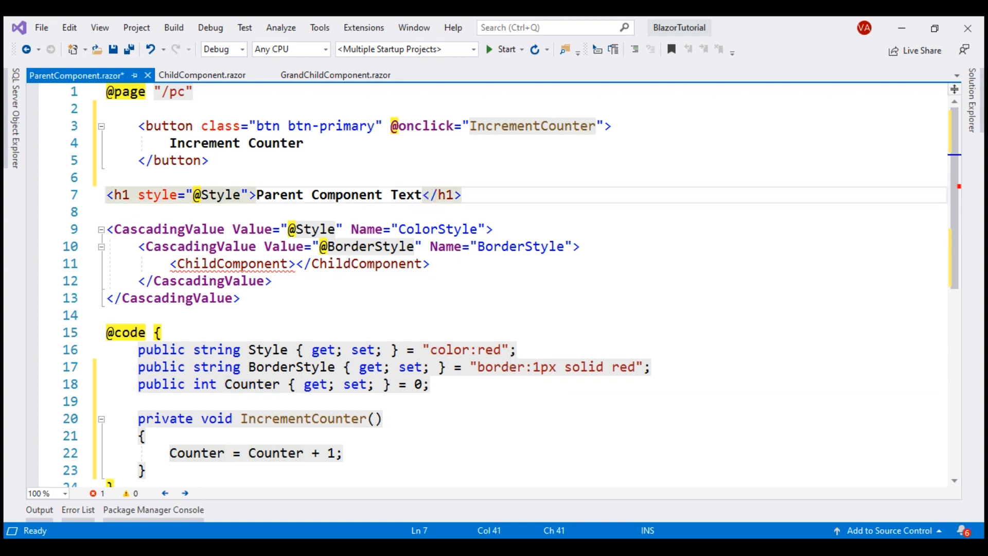
{"action": "type", "text": "- @"}
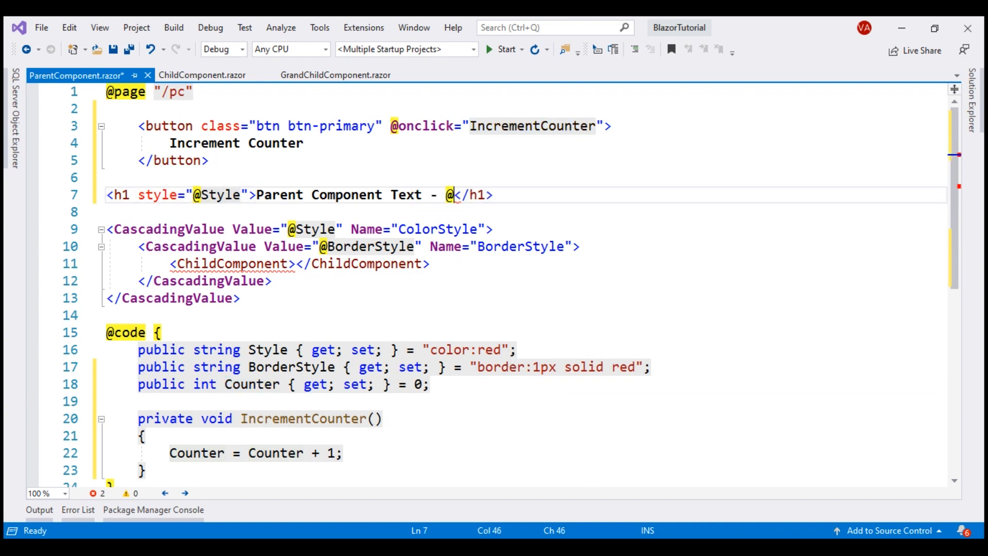
{"action": "type", "text": "Counter"}
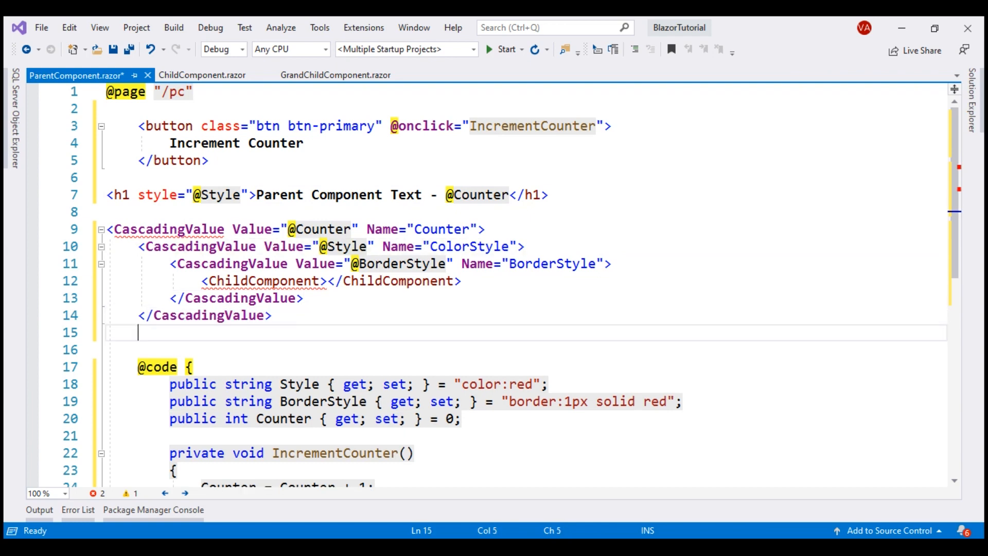
{"action": "type", "text": "</CascadingValue>"}
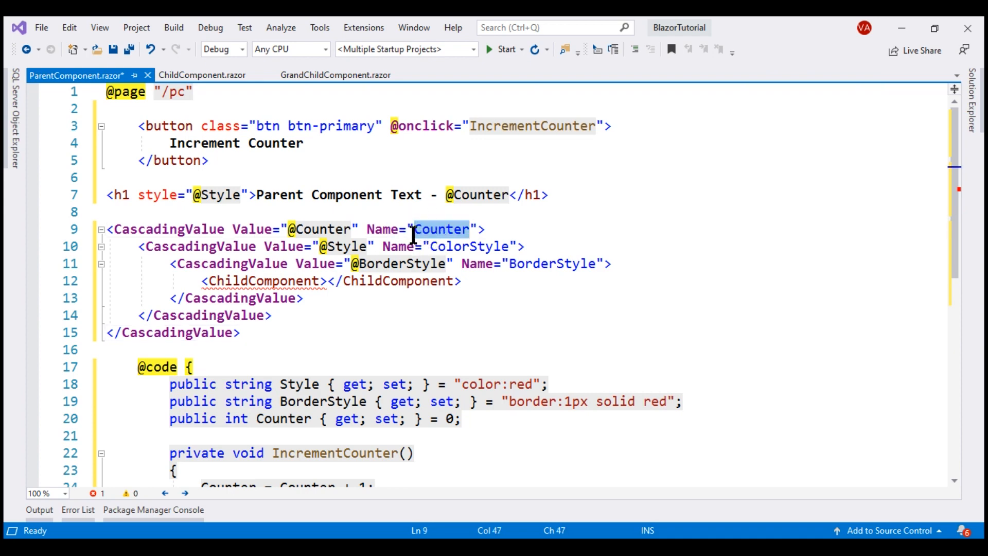
{"action": "mouse_move", "coordinate": [265, 281]}
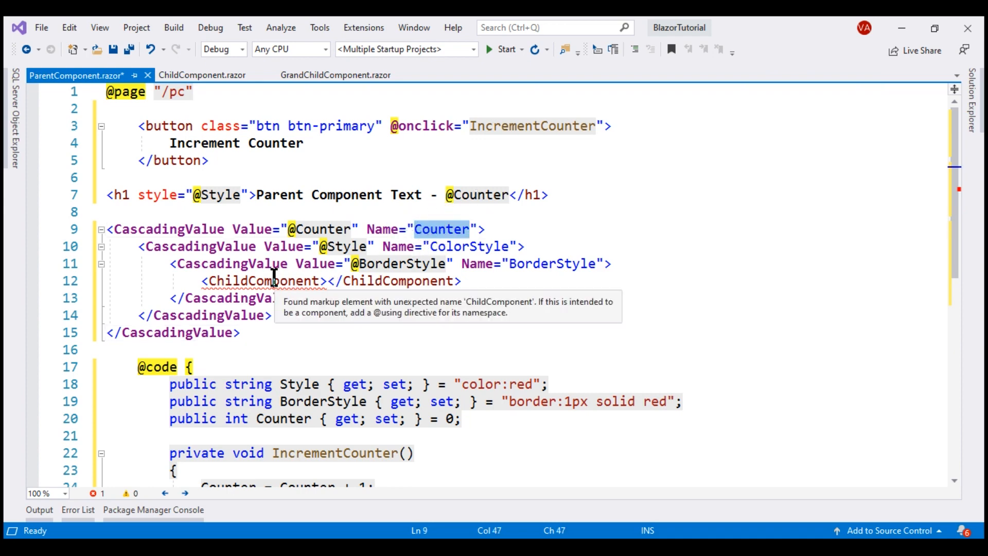
{"action": "left_click", "coordinate": [201, 75]}
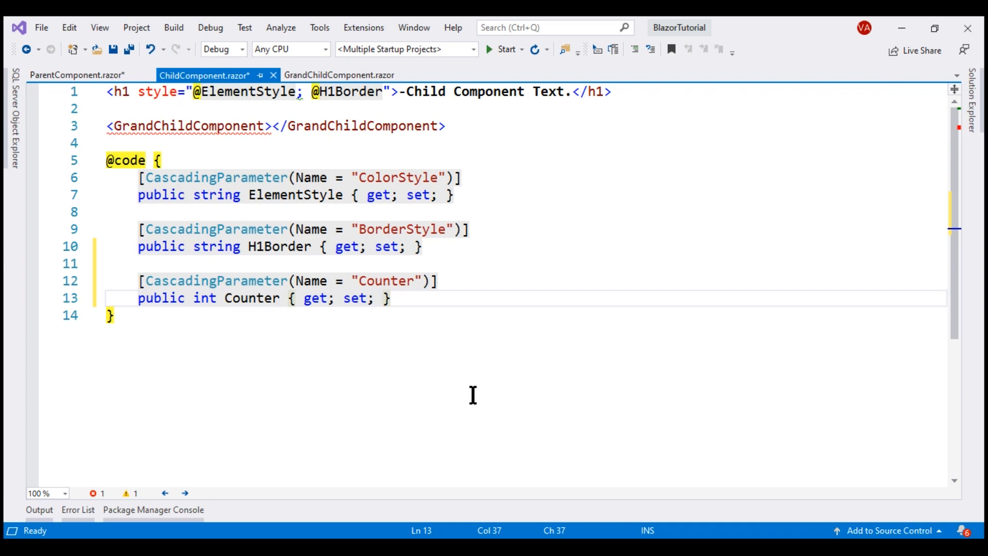
{"action": "double_click", "coordinate": [386, 281]}
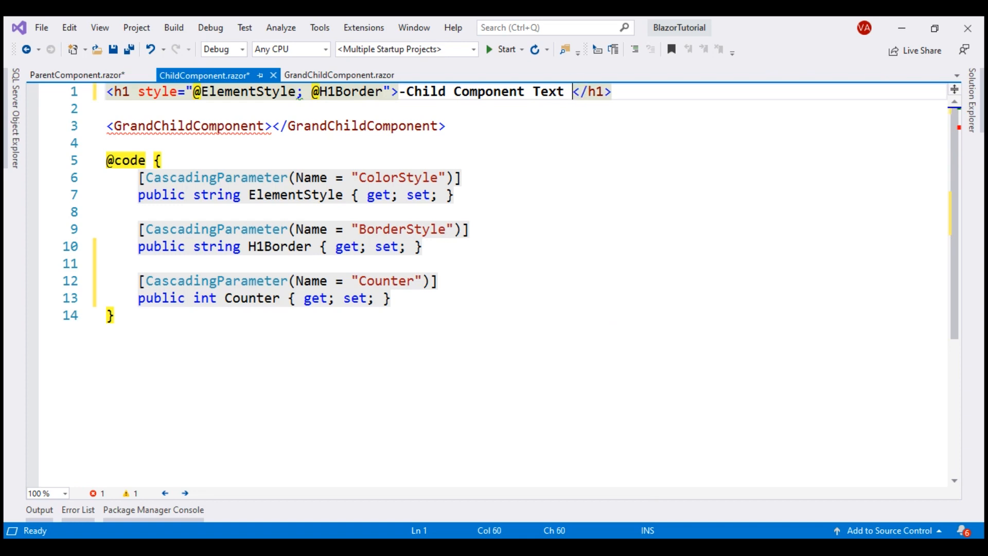
{"action": "type", "text": "- @COunter"}
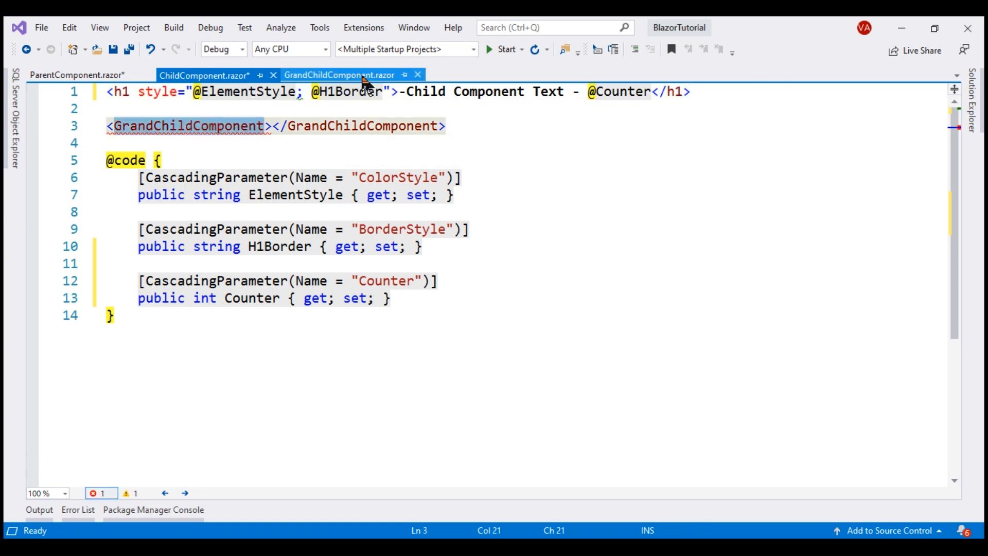
- Add [CascadingParameter(Name = "Counter")] to GrandChildComponent.razor
{"action": "left_click", "coordinate": [340, 75]}
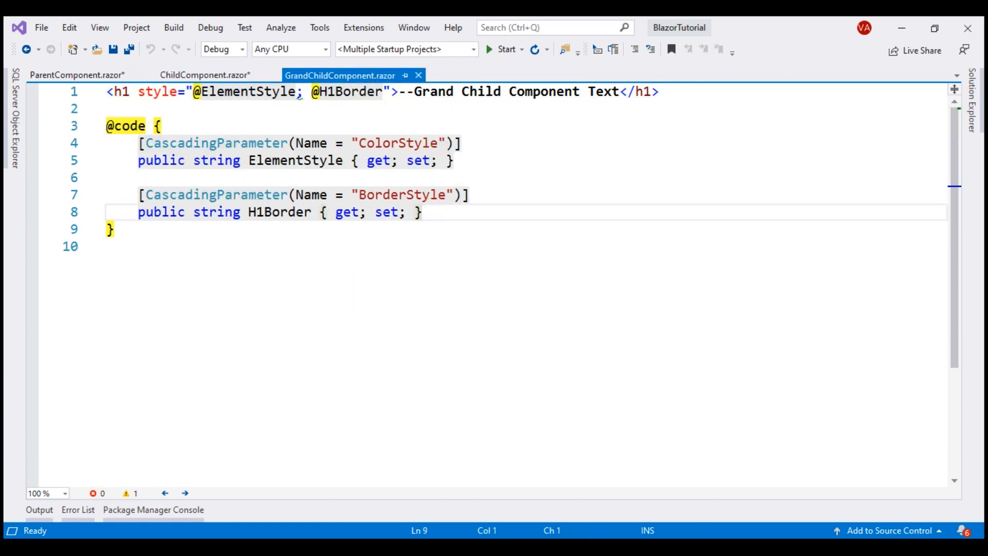
{"action": "type", "text": "[CascadingParameter(Name = \"Counter\")]"}
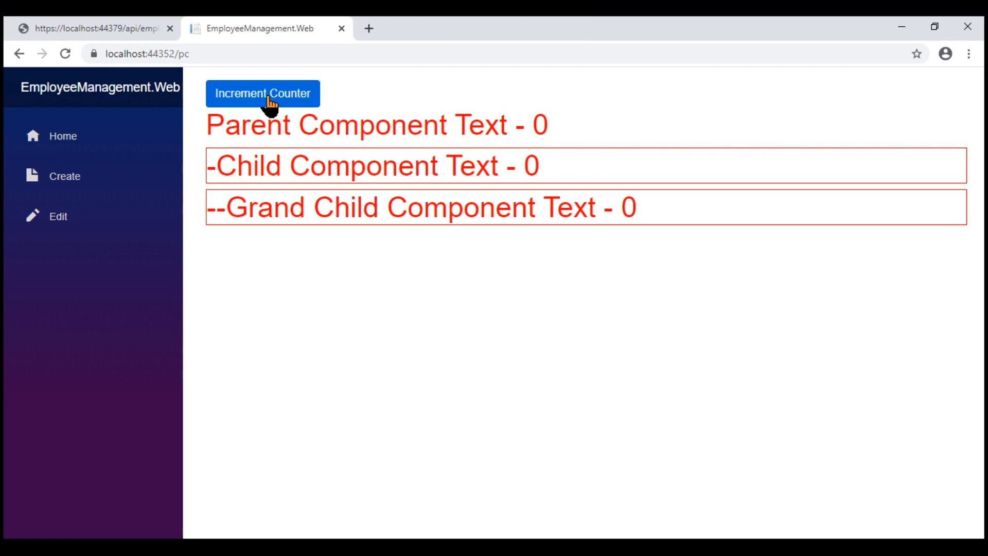
- Click Increment Counter repeatedly on the /pc page to raise the counter
{"action": "left_click", "coordinate": [262, 93]}
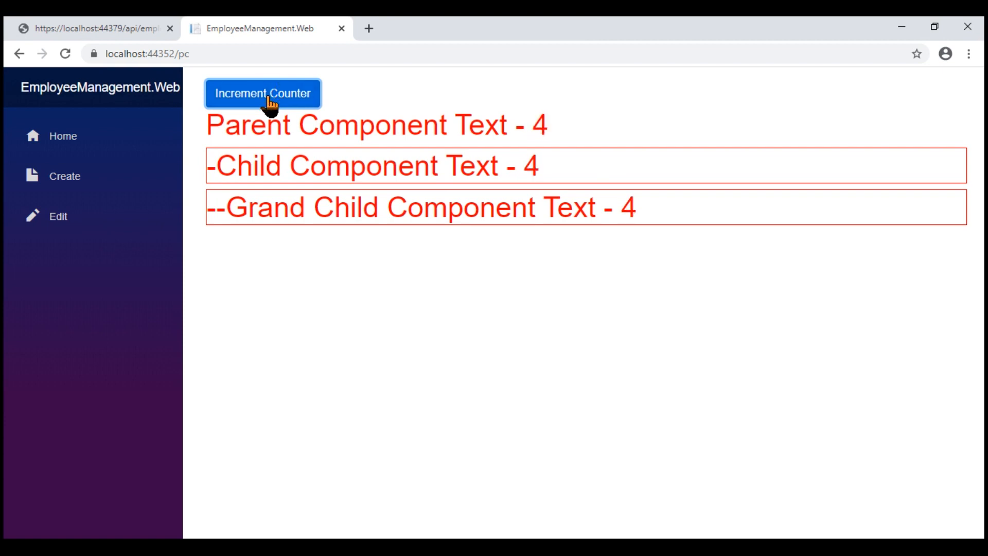
{"action": "left_click", "coordinate": [262, 93]}
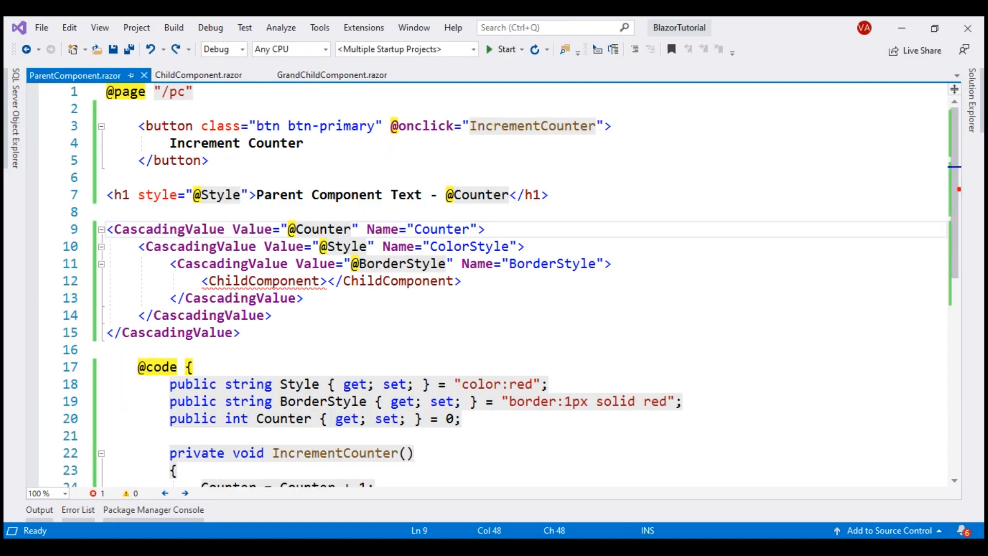
- Add IsFixed="true" to the Counter CascadingValue tag
{"action": "type", "text": "IsFixed=\""}
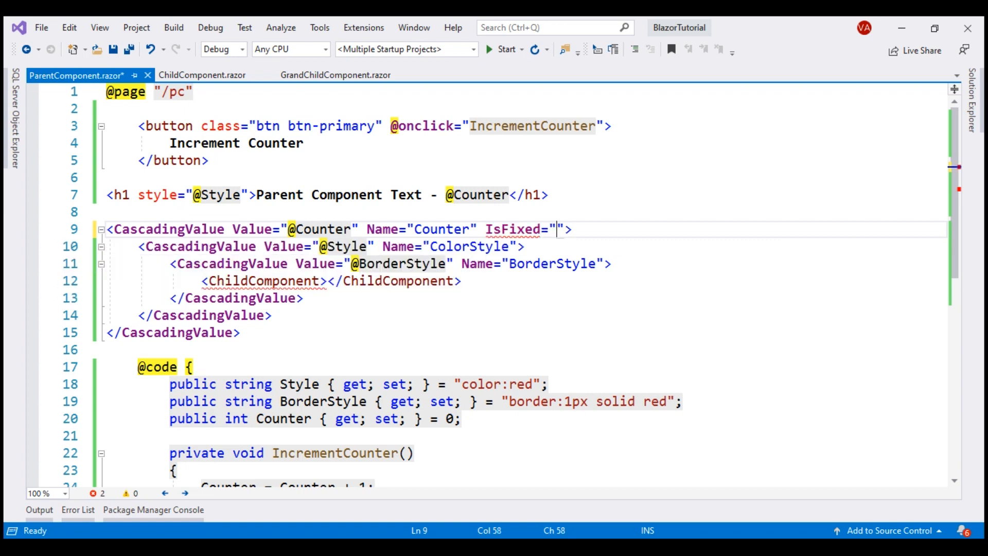
{"action": "type", "text": "true"}
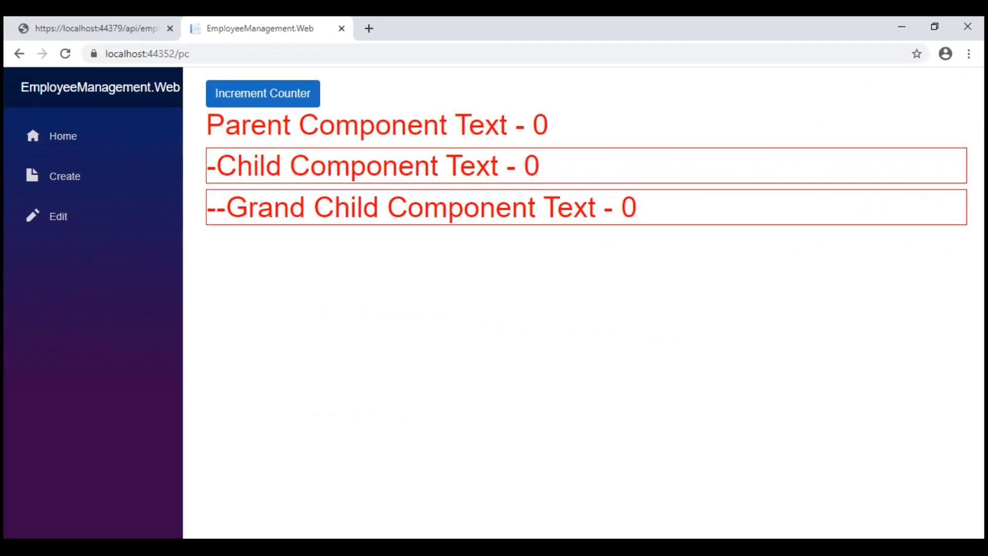
- Increment the parent counter three times and highlight the child and grandchild lines still at 0
{"action": "left_click", "coordinate": [262, 93]}
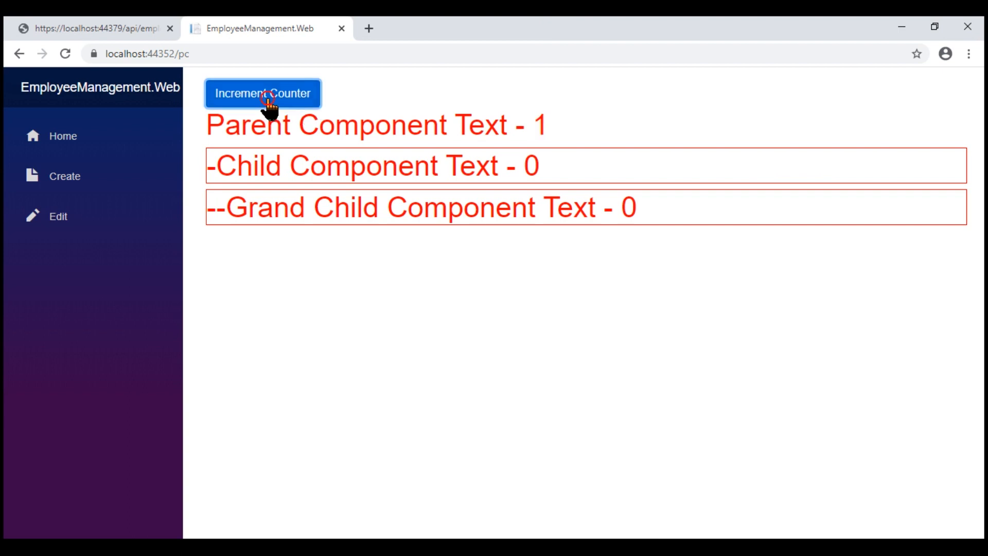
{"action": "left_click", "coordinate": [263, 93]}
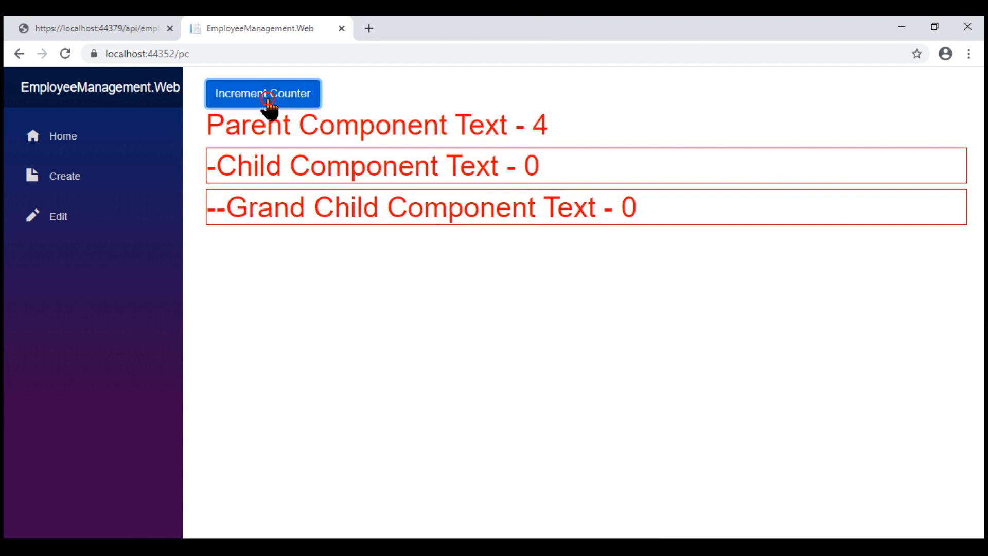
{"action": "left_click", "coordinate": [262, 94]}
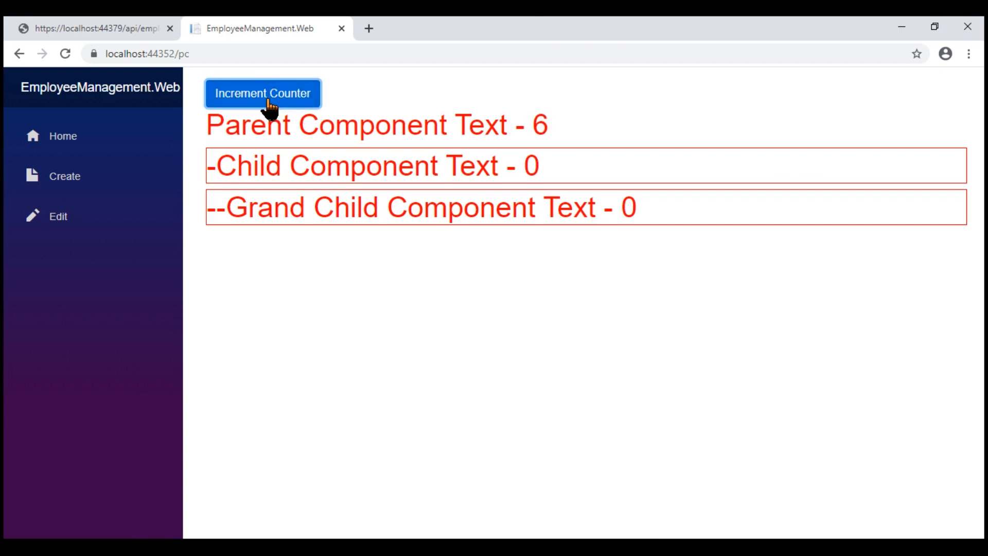
{"action": "double_click", "coordinate": [248, 166]}
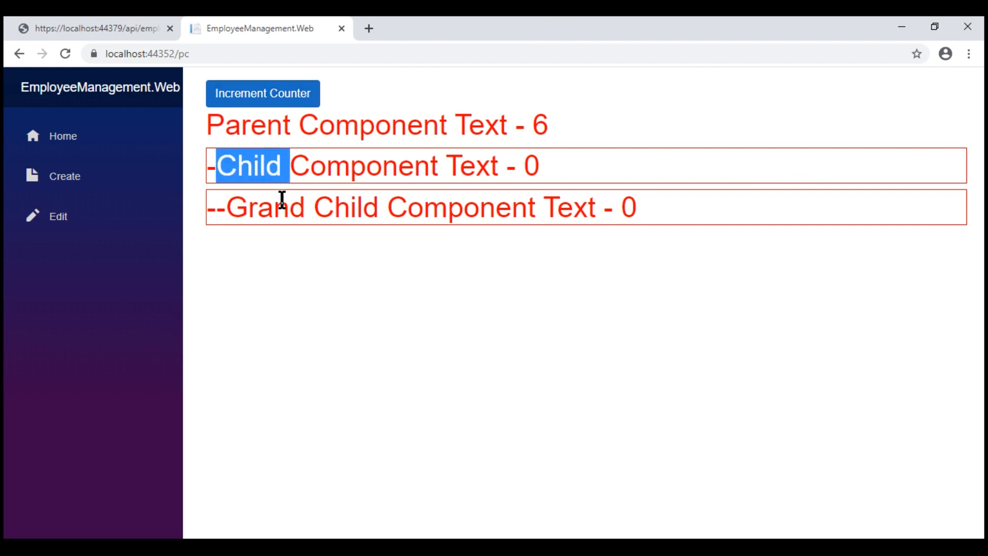
{"action": "double_click", "coordinate": [268, 207]}
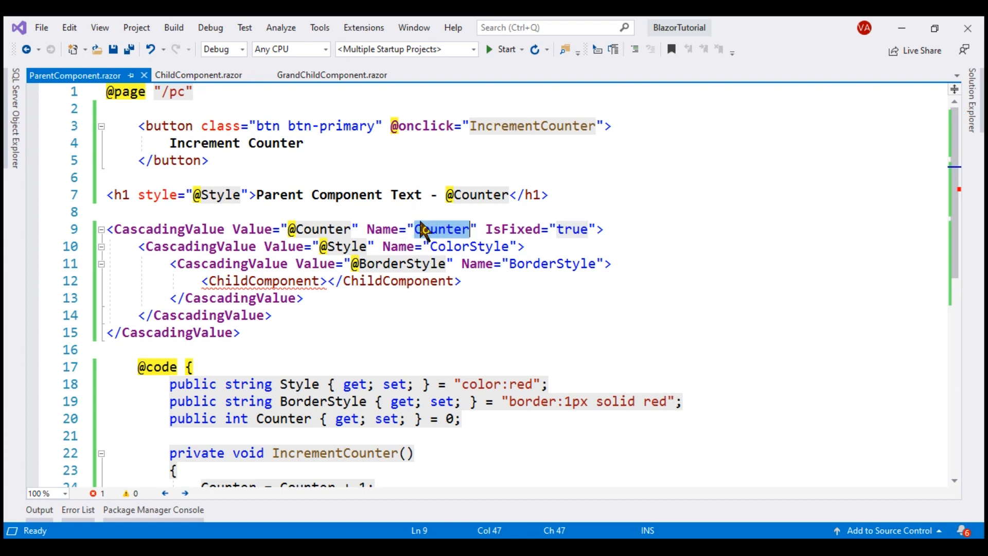
{"action": "mouse_move", "coordinate": [430, 211]}
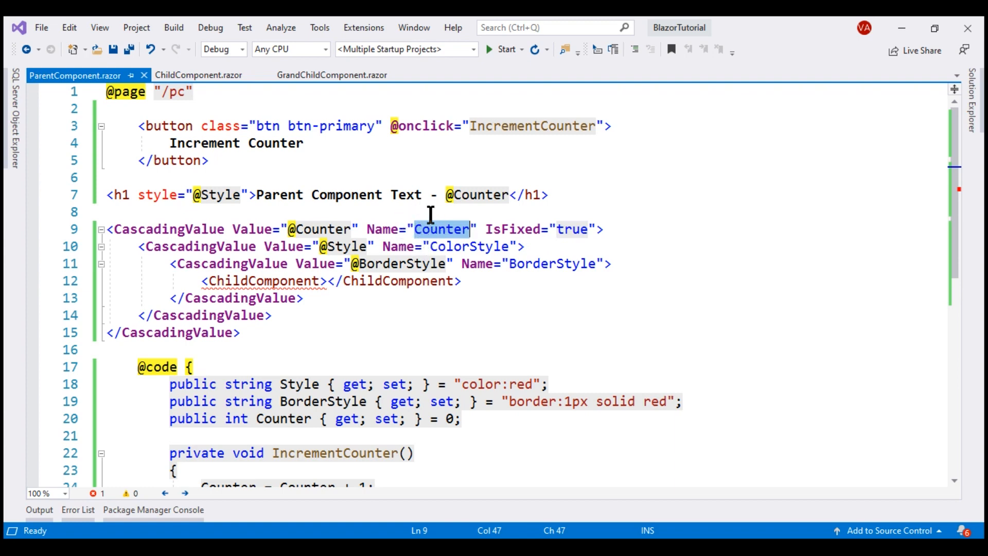
{"action": "mouse_move", "coordinate": [432, 246]}
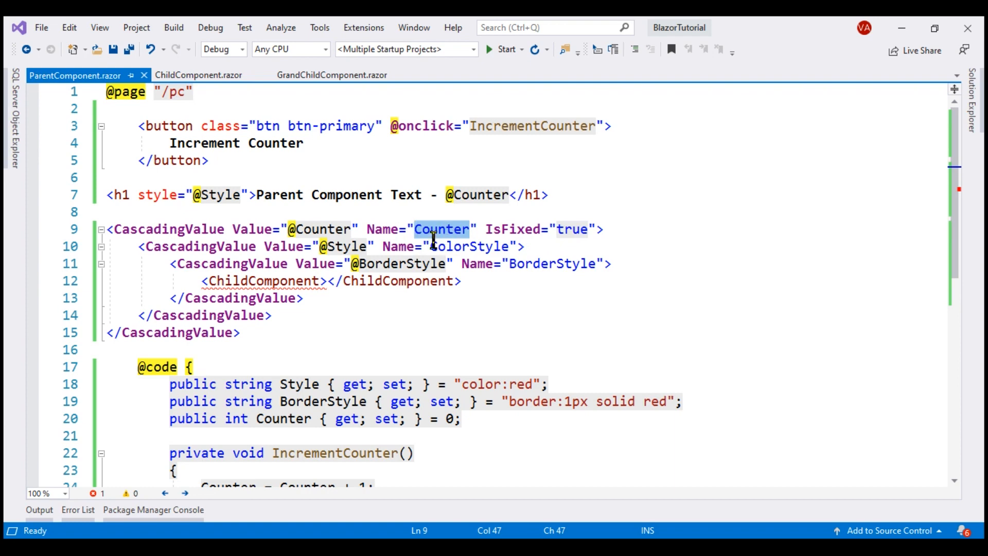
{"action": "mouse_move", "coordinate": [358, 303]}
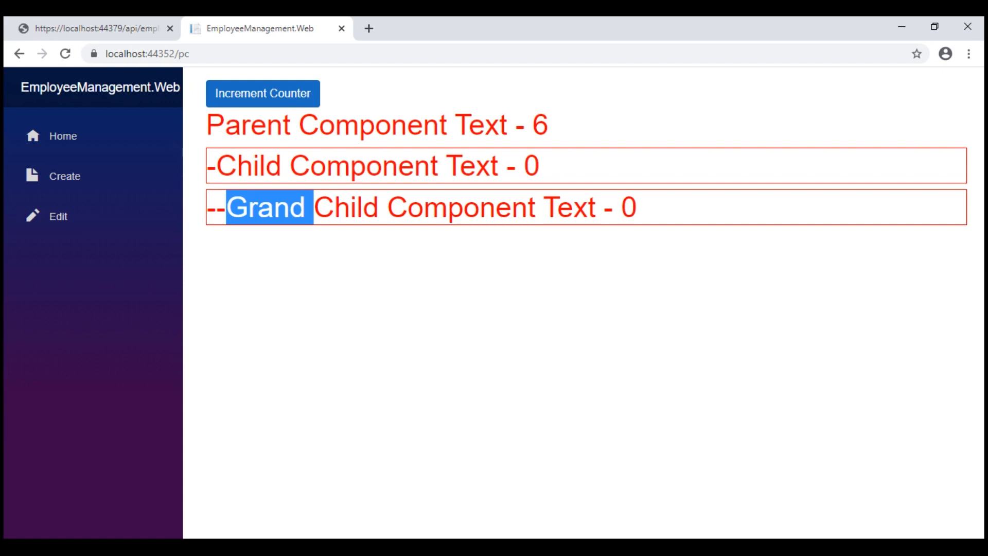
{"action": "left_click", "coordinate": [680, 28]}
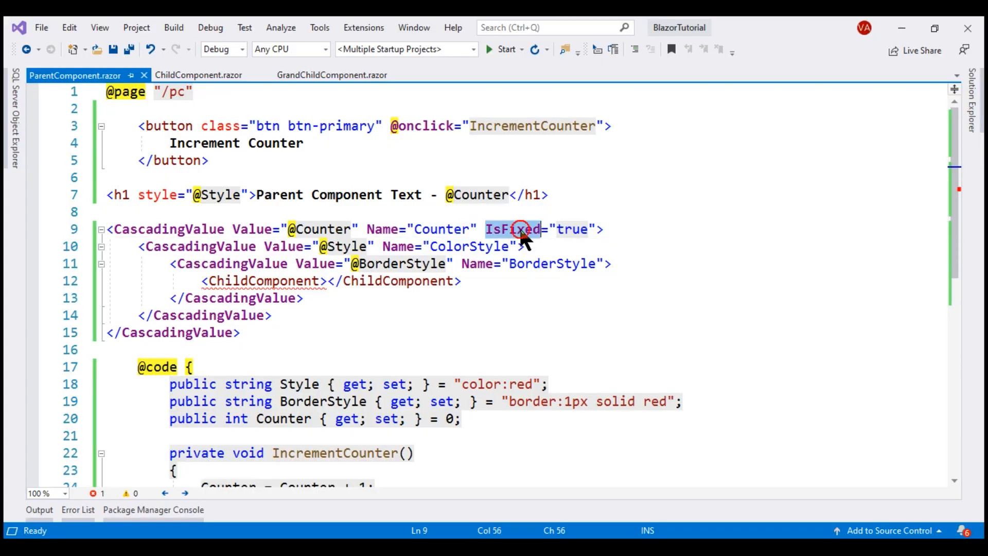
- Change the Counter CascadingValue's IsFixed from true to false
{"action": "double_click", "coordinate": [571, 228]}
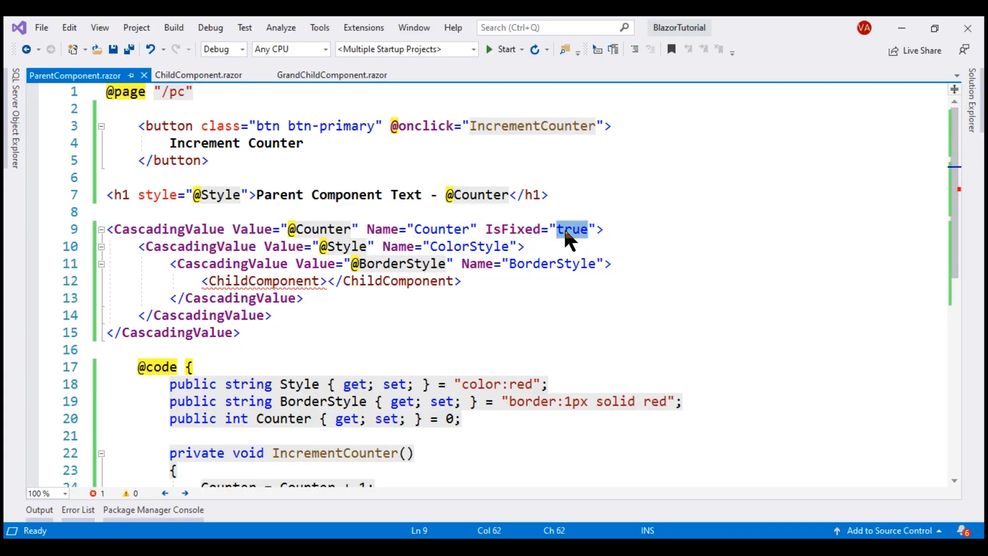
{"action": "mouse_move", "coordinate": [648, 382]}
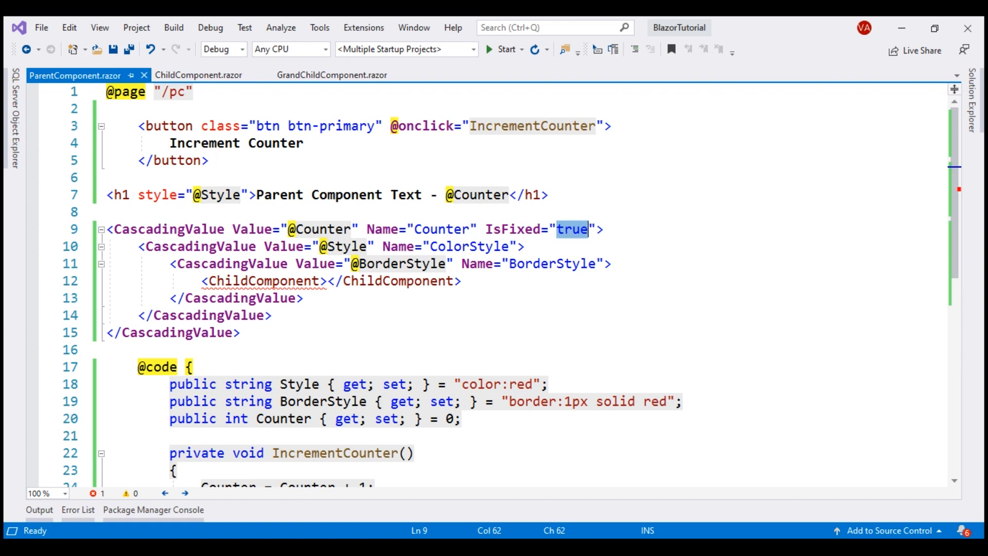
{"action": "type", "text": "f"}
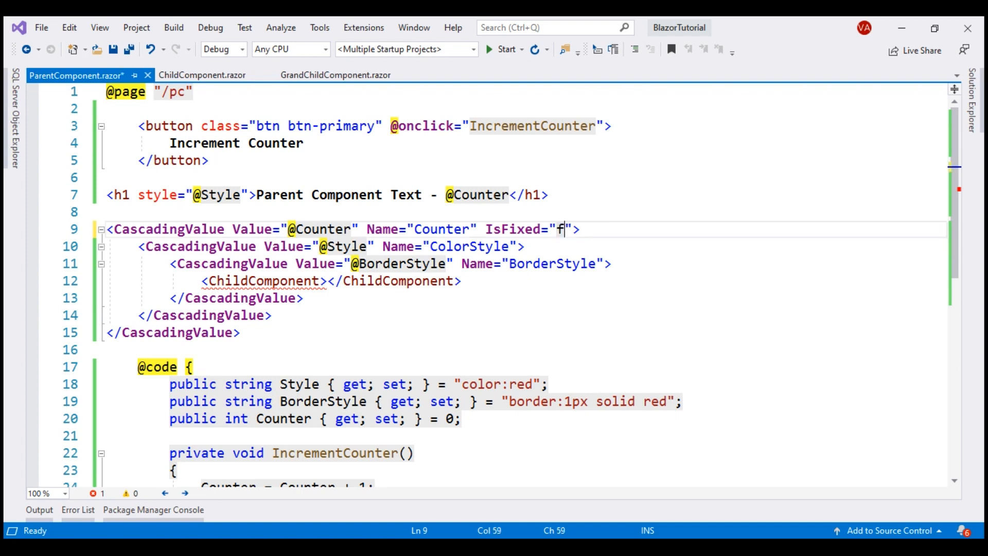
{"action": "type", "text": "alse"}
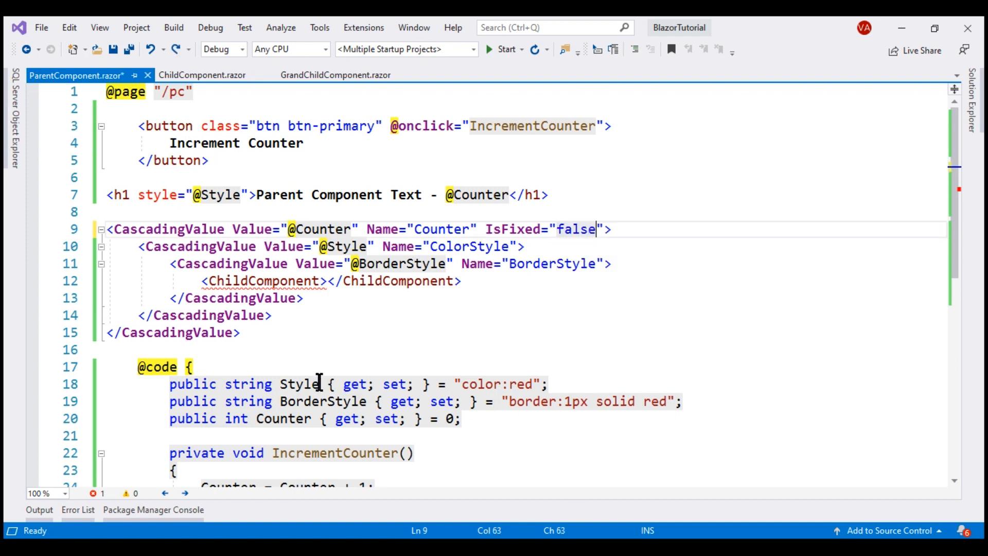
- Add IsFixed="true" to the ColorStyle and BorderStyle CascadingValue tags
{"action": "double_click", "coordinate": [322, 401]}
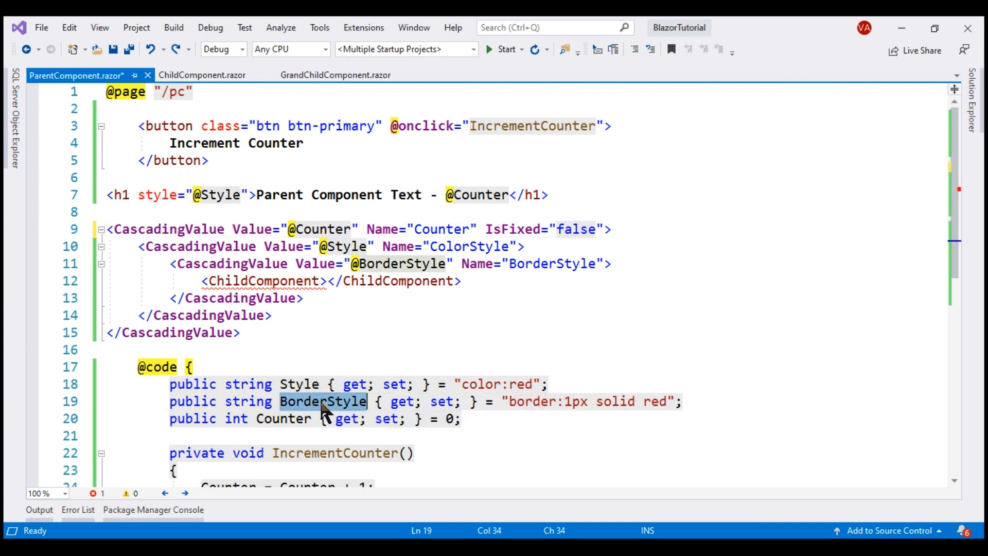
{"action": "mouse_move", "coordinate": [337, 382]}
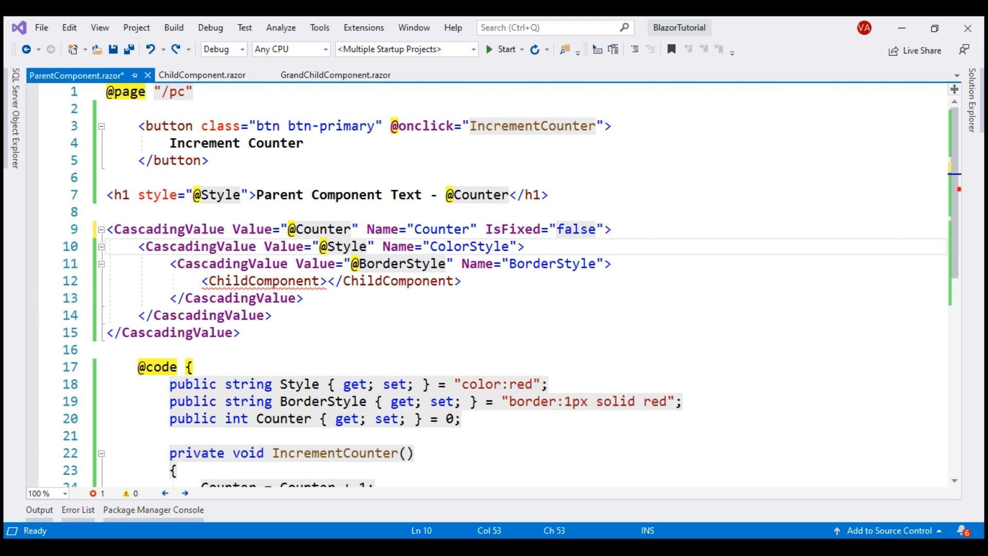
{"action": "type", "text": "IsFixed=\"true\""}
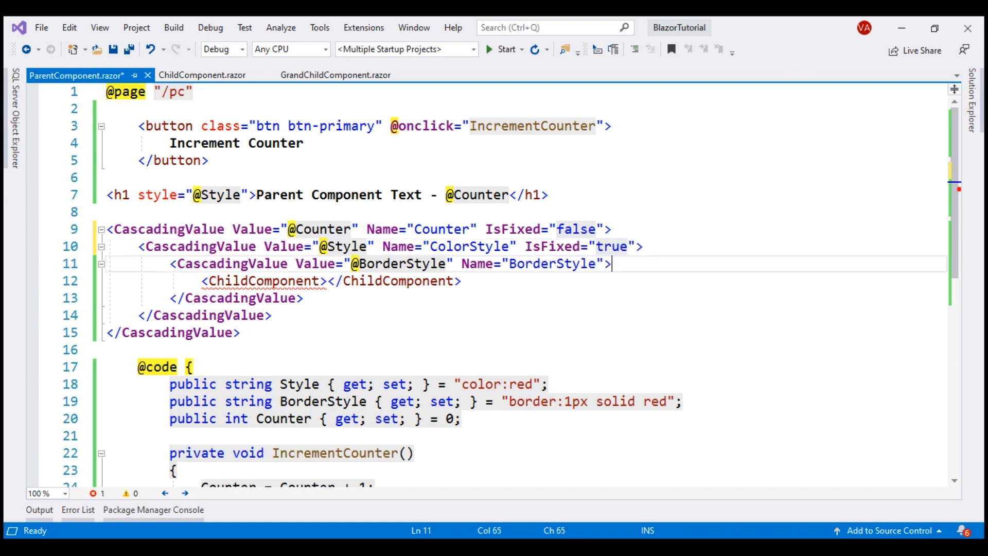
{"action": "type", "text": "IsFixed=\"true\""}
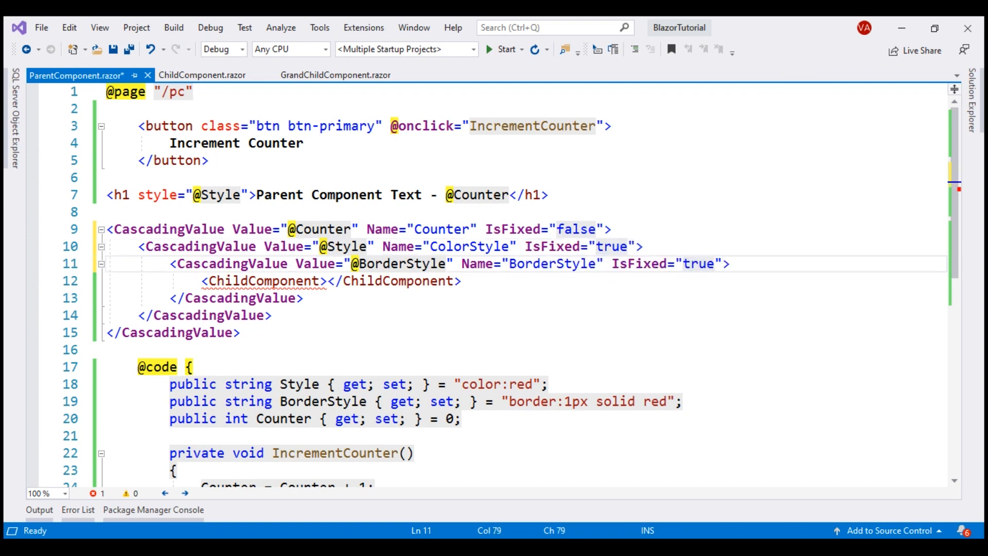